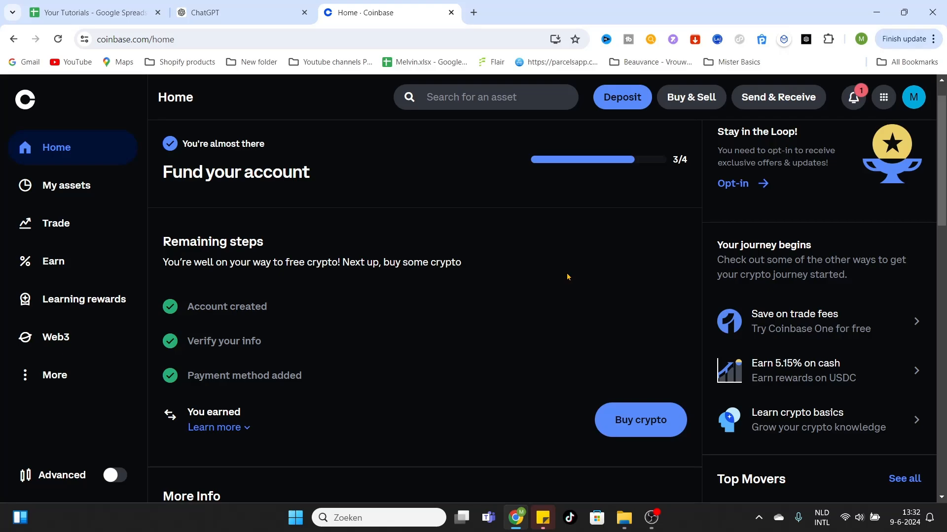
{"action": "mouse_move", "coordinate": [608, 119]}
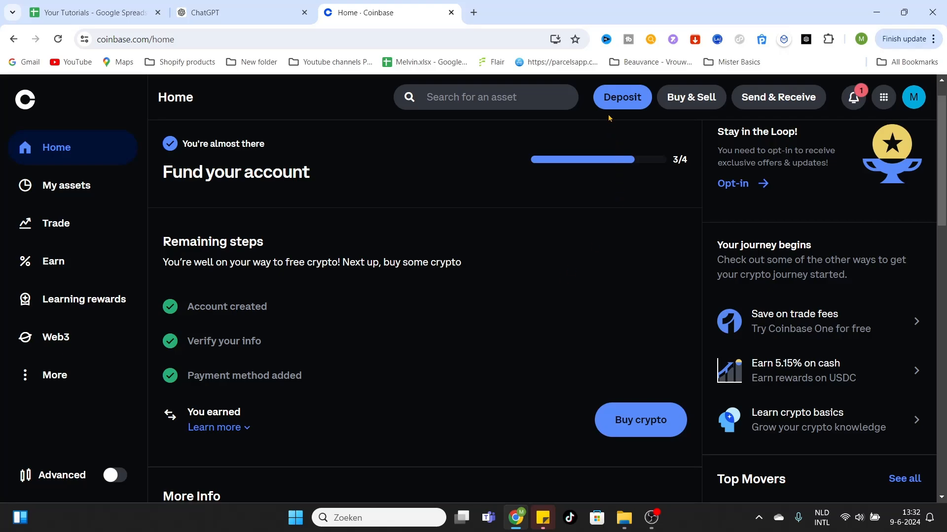
{"action": "mouse_move", "coordinate": [628, 134]}
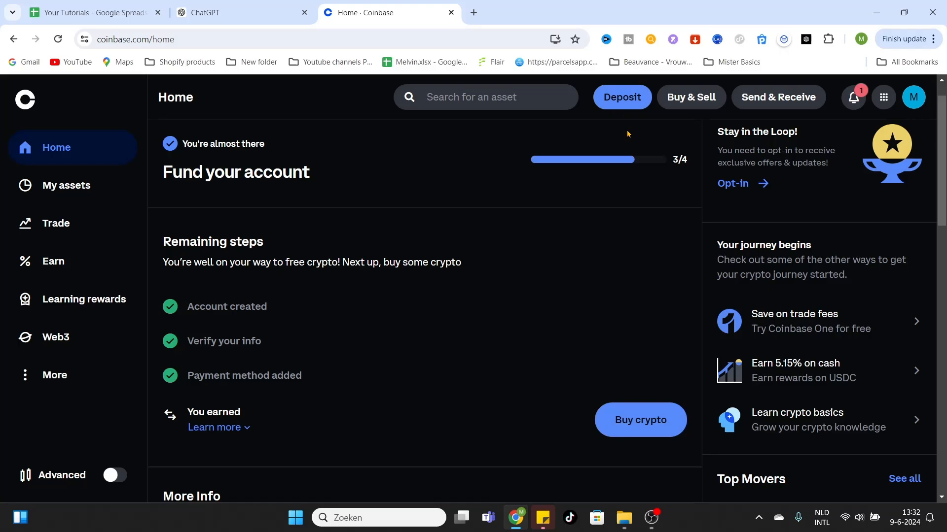
{"action": "mouse_move", "coordinate": [629, 83]}
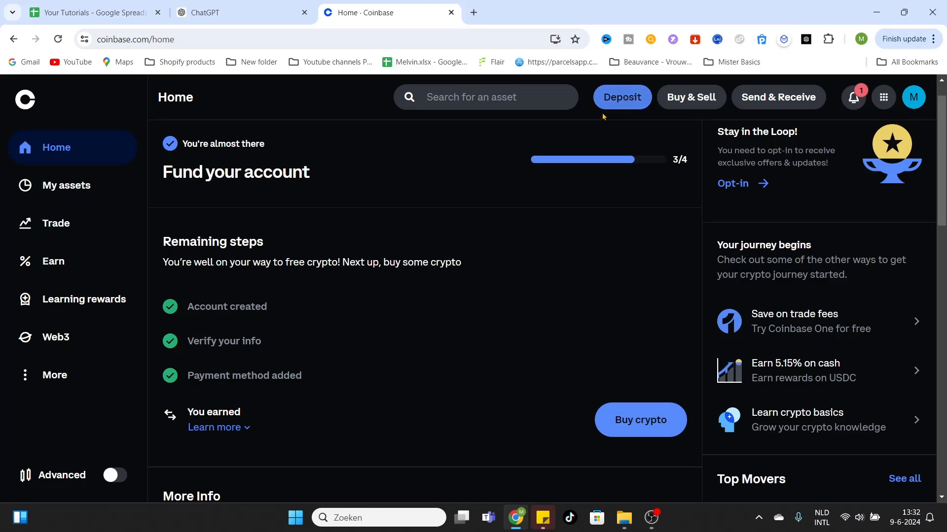
{"action": "mouse_move", "coordinate": [680, 112]}
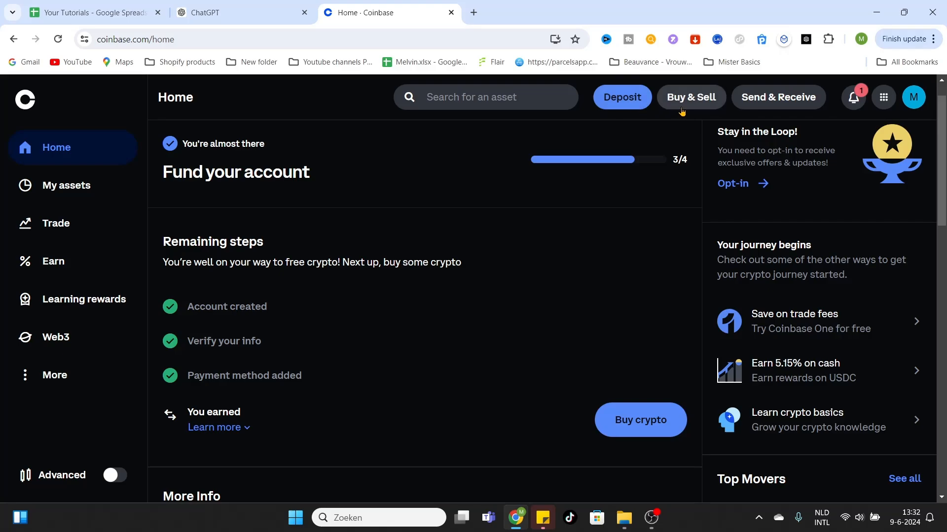
{"action": "mouse_move", "coordinate": [691, 97]}
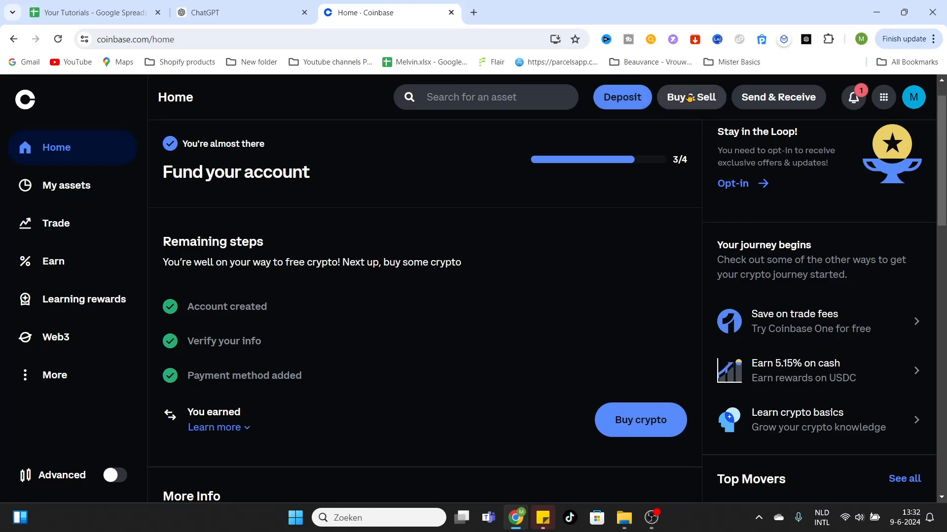
Step: Switch the EUR-paid buy panel from Bitcoin to Shiba Inu by searching 'shib'
{"action": "left_click", "coordinate": [690, 97]}
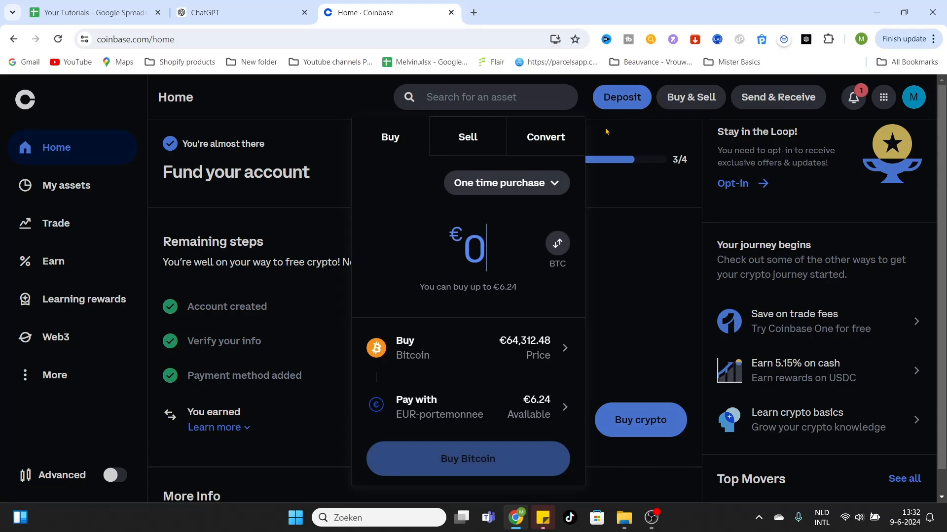
{"action": "mouse_move", "coordinate": [392, 358]}
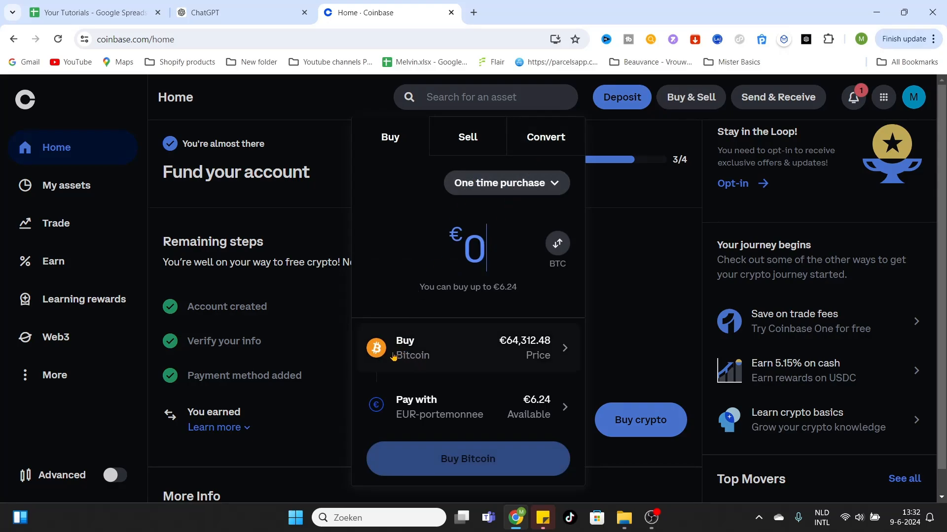
{"action": "mouse_move", "coordinate": [420, 364]}
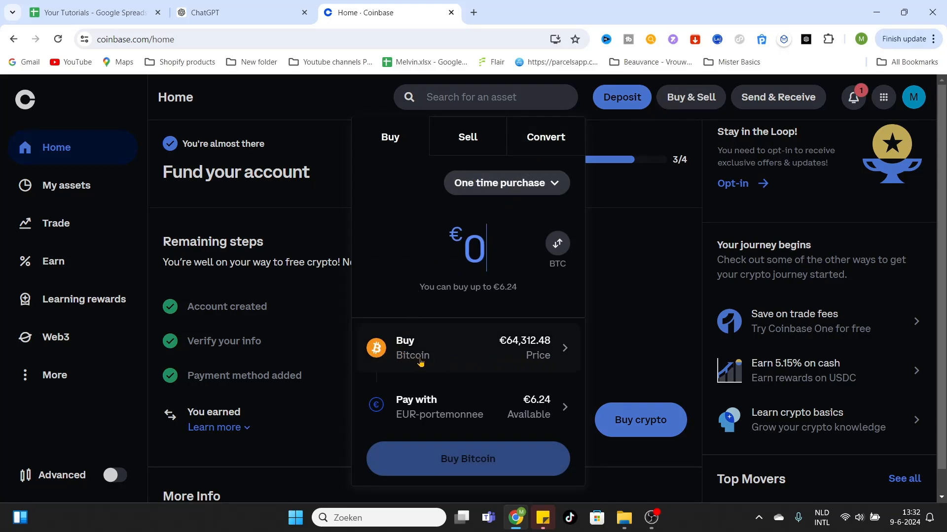
{"action": "left_click", "coordinate": [468, 347]}
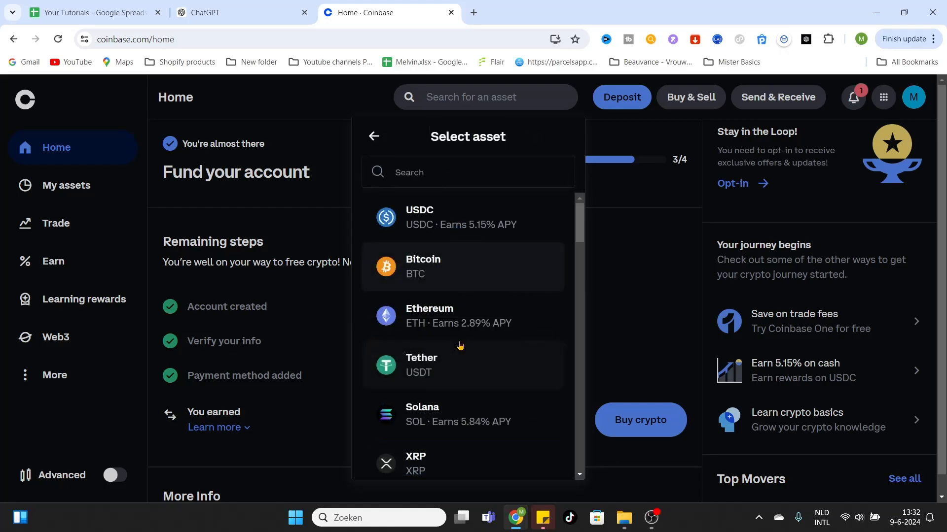
{"action": "type", "text": "shib"}
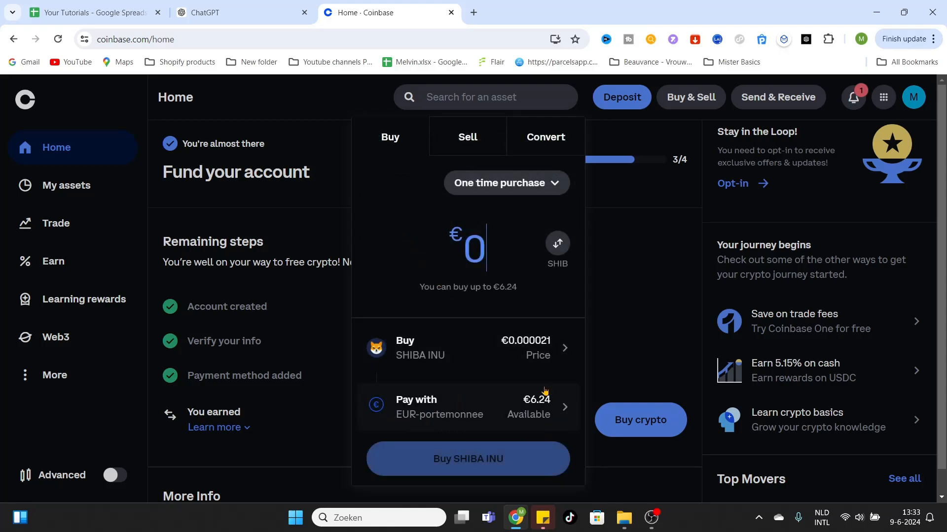
{"action": "mouse_move", "coordinate": [552, 403]}
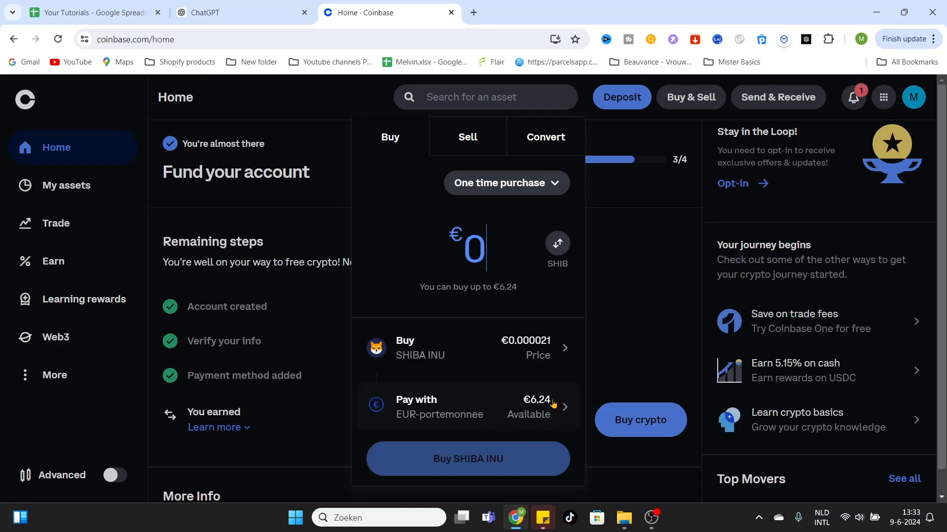
{"action": "mouse_move", "coordinate": [510, 393]}
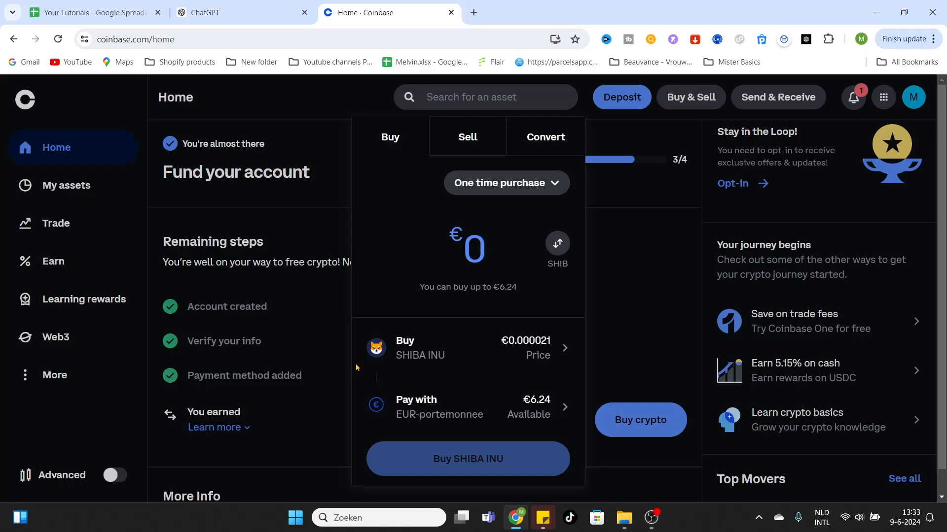
{"action": "mouse_move", "coordinate": [356, 369]}
{"action": "type", "text": "6"}
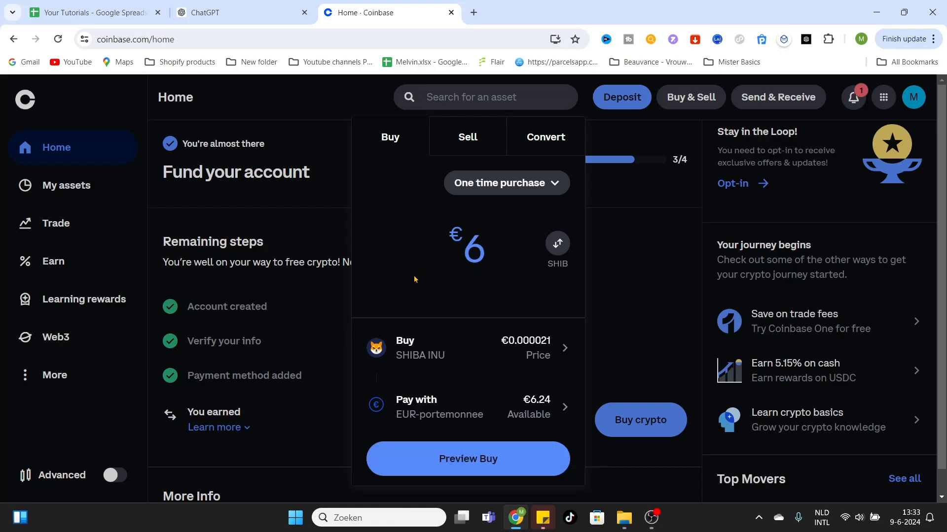
{"action": "mouse_move", "coordinate": [458, 284]}
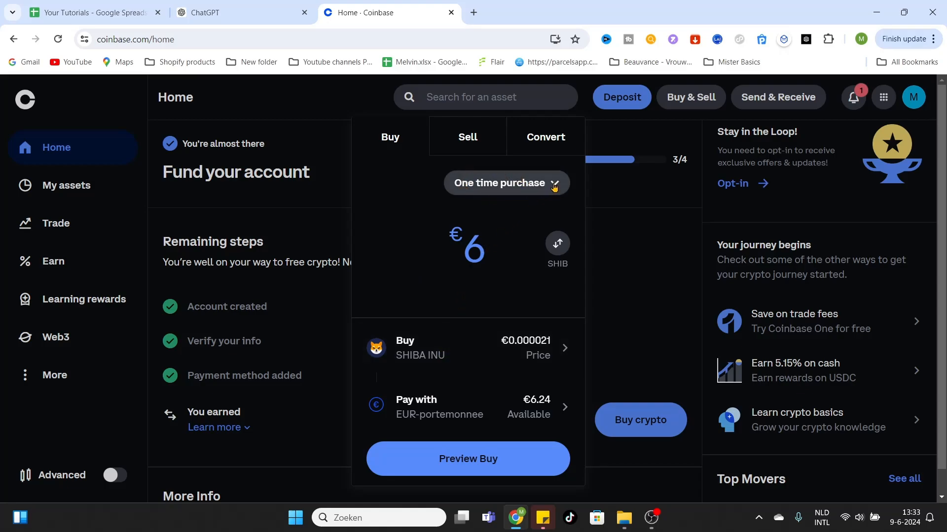
{"action": "mouse_move", "coordinate": [489, 190]}
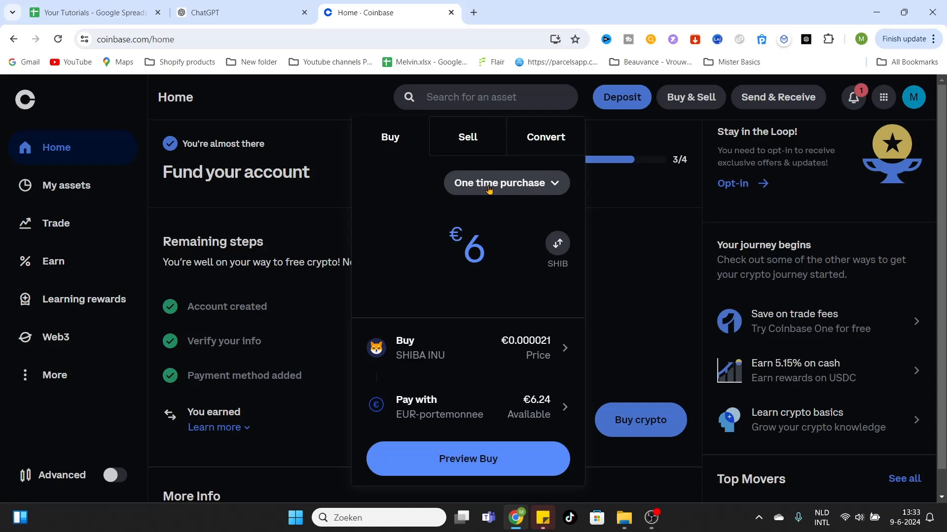
{"action": "mouse_move", "coordinate": [553, 186]}
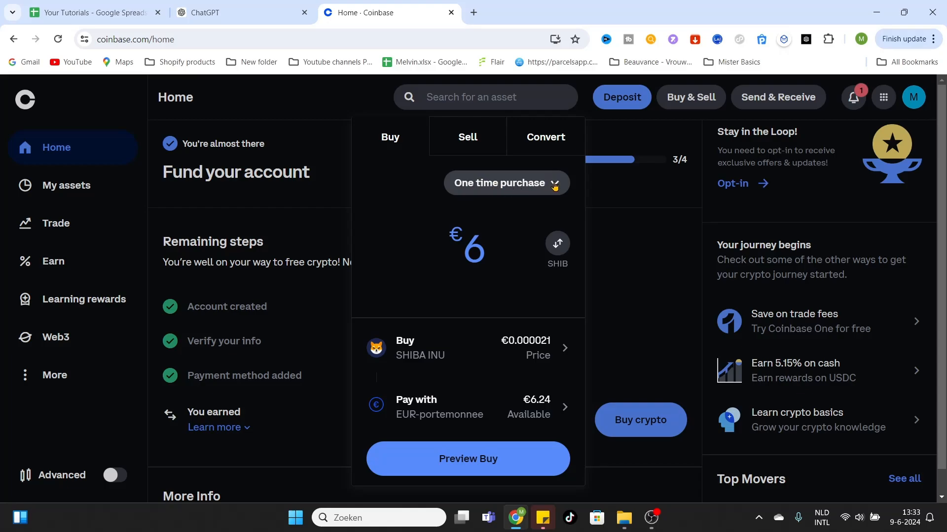
{"action": "left_click", "coordinate": [506, 183]}
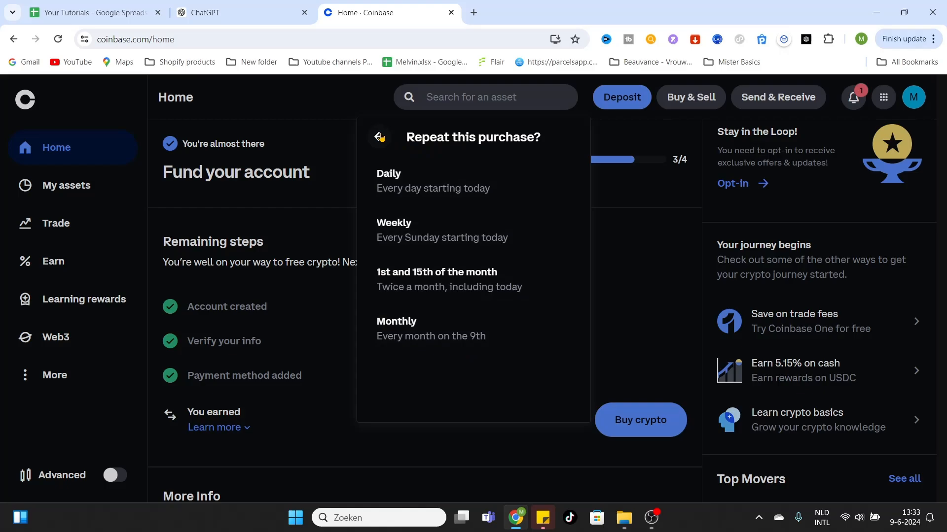
{"action": "left_click", "coordinate": [379, 137]}
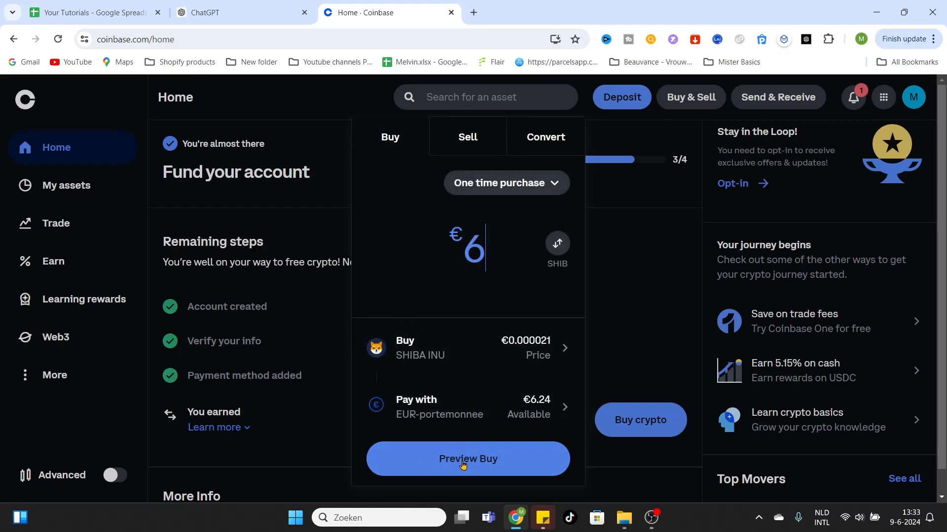
{"action": "mouse_move", "coordinate": [537, 454]}
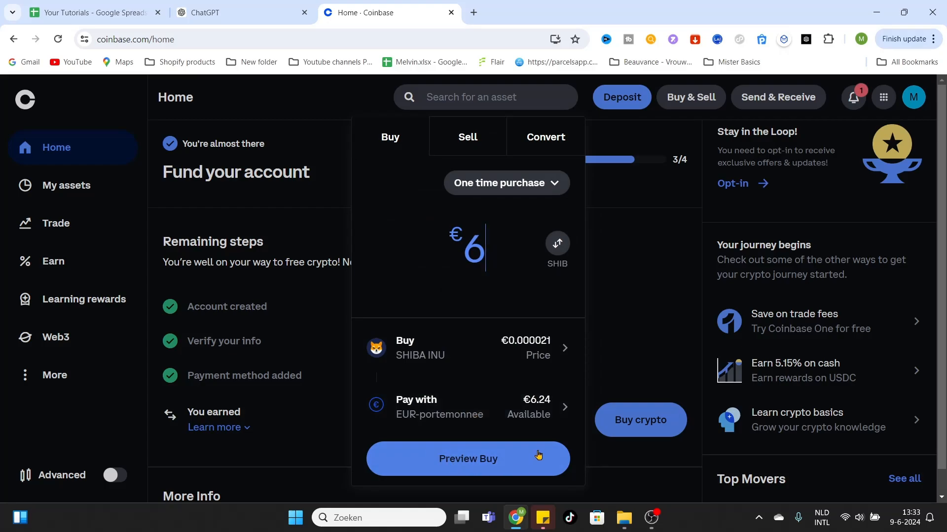
{"action": "left_click", "coordinate": [467, 459]}
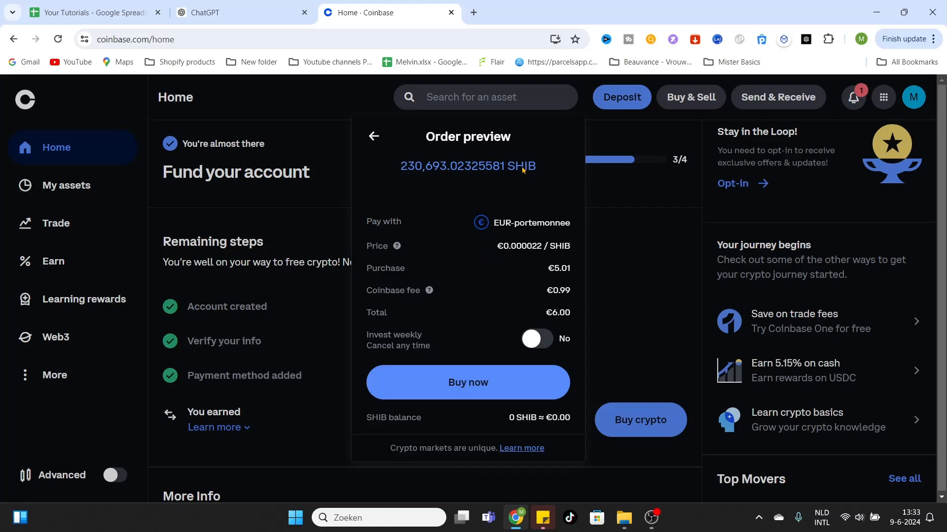
{"action": "mouse_move", "coordinate": [458, 247]}
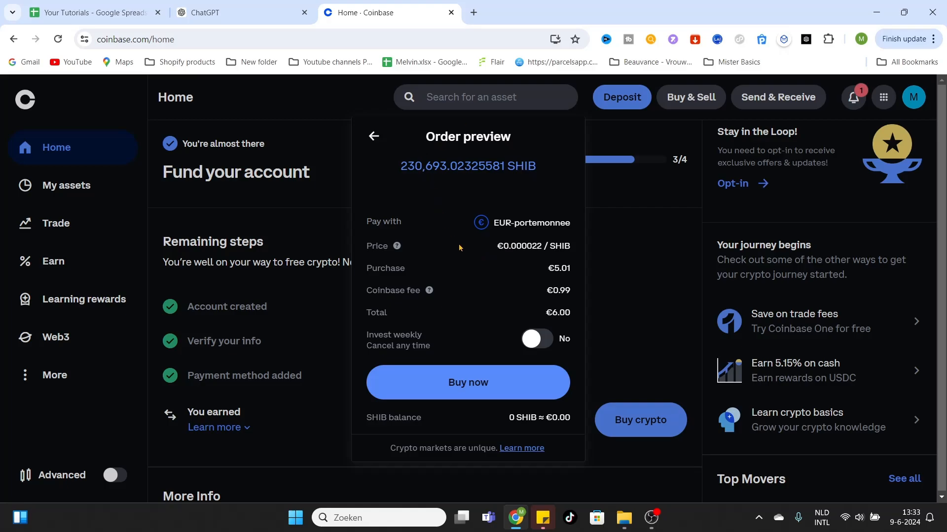
{"action": "mouse_move", "coordinate": [401, 173]}
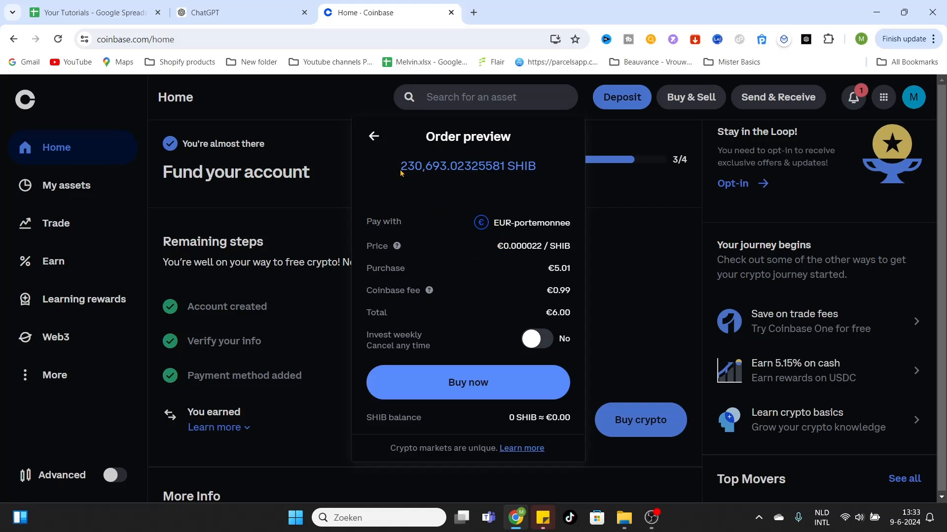
{"action": "mouse_move", "coordinate": [411, 169]}
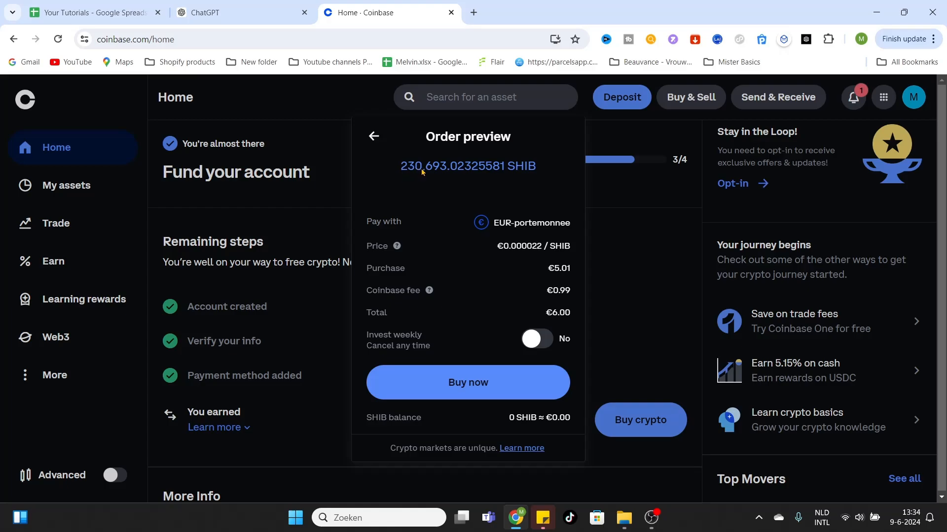
{"action": "mouse_move", "coordinate": [490, 254]}
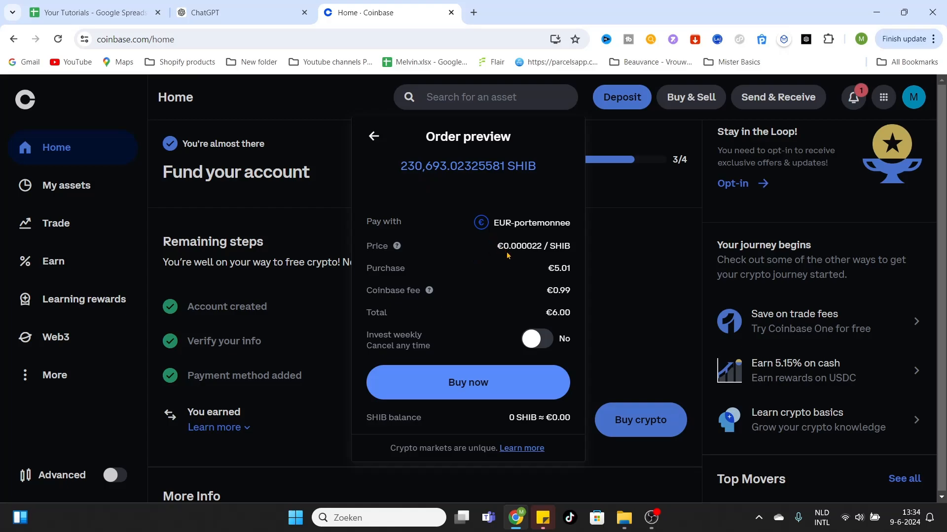
{"action": "mouse_move", "coordinate": [525, 252]}
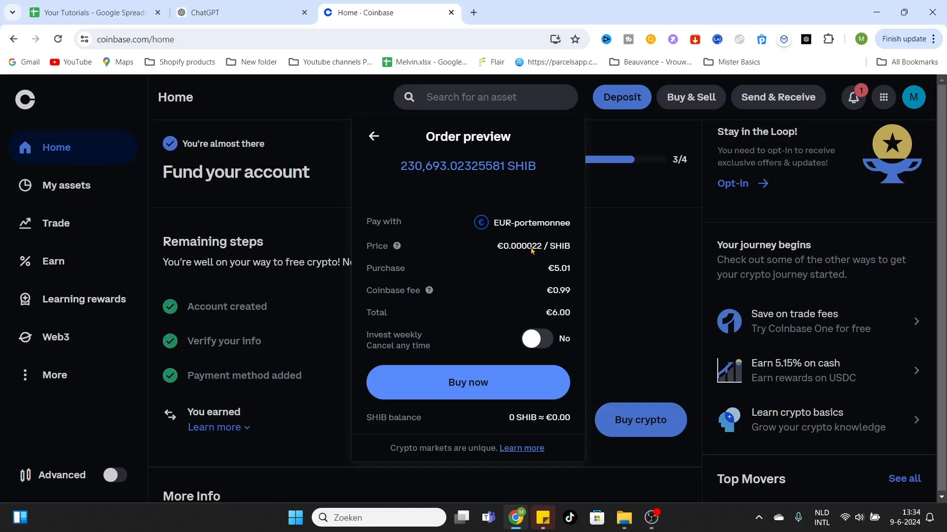
{"action": "mouse_move", "coordinate": [605, 195]}
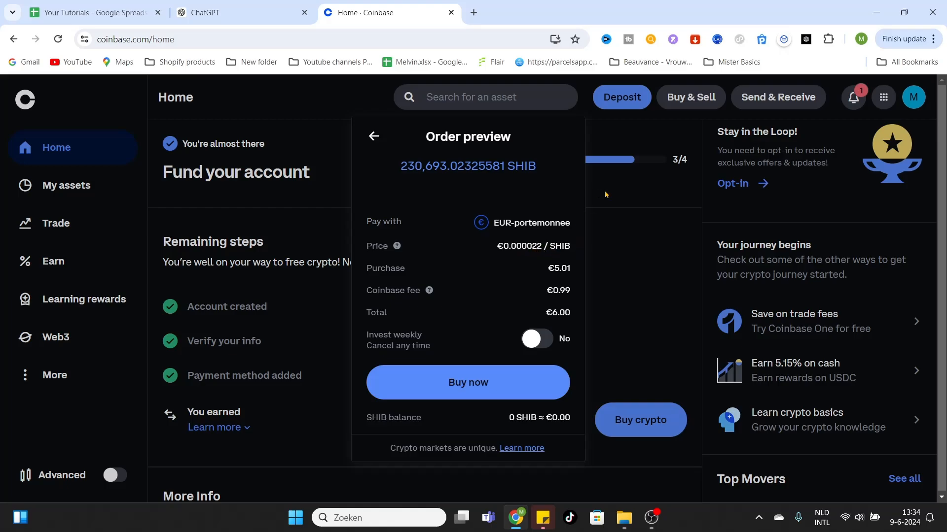
{"action": "mouse_move", "coordinate": [507, 261]}
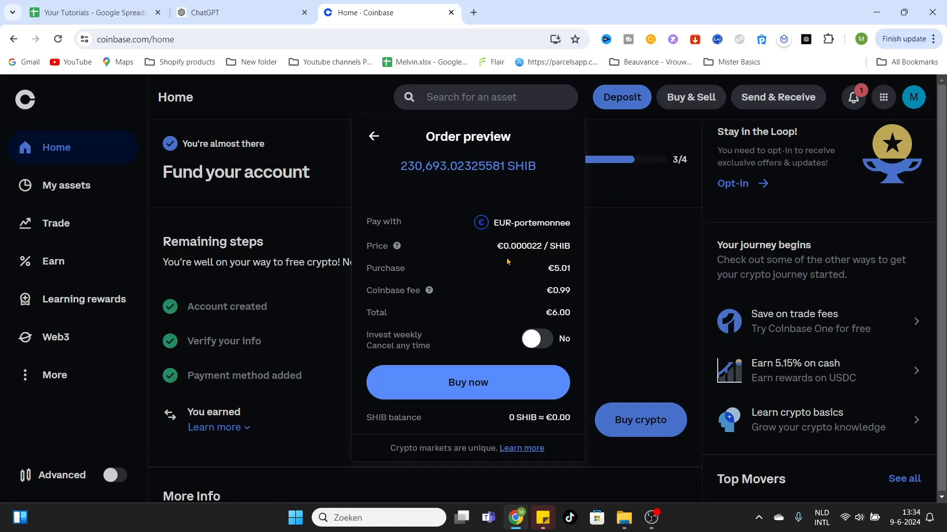
{"action": "mouse_move", "coordinate": [442, 265]}
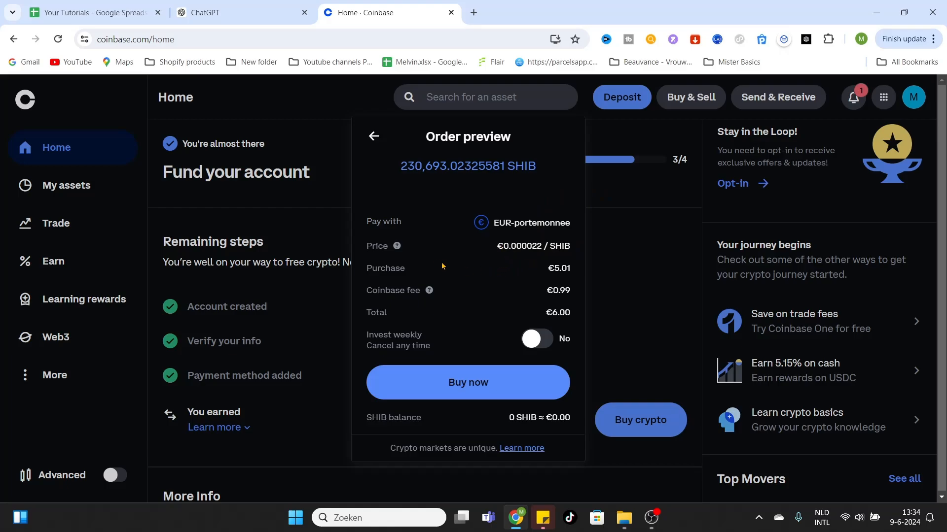
{"action": "mouse_move", "coordinate": [533, 273]}
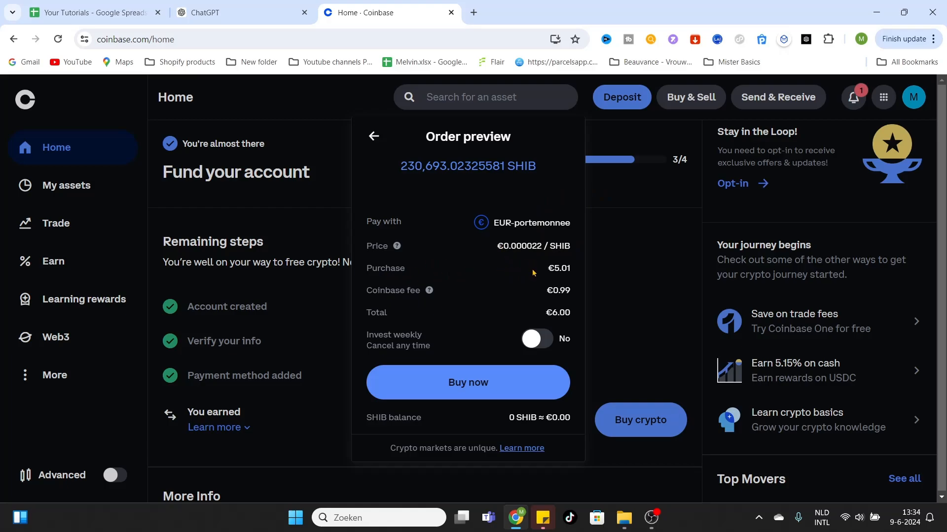
{"action": "mouse_move", "coordinate": [550, 270]}
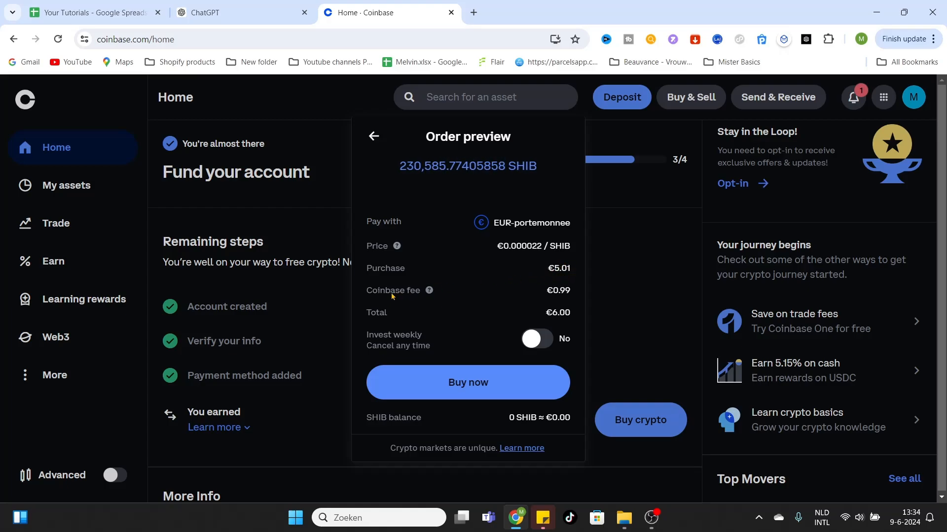
{"action": "mouse_move", "coordinate": [561, 295]}
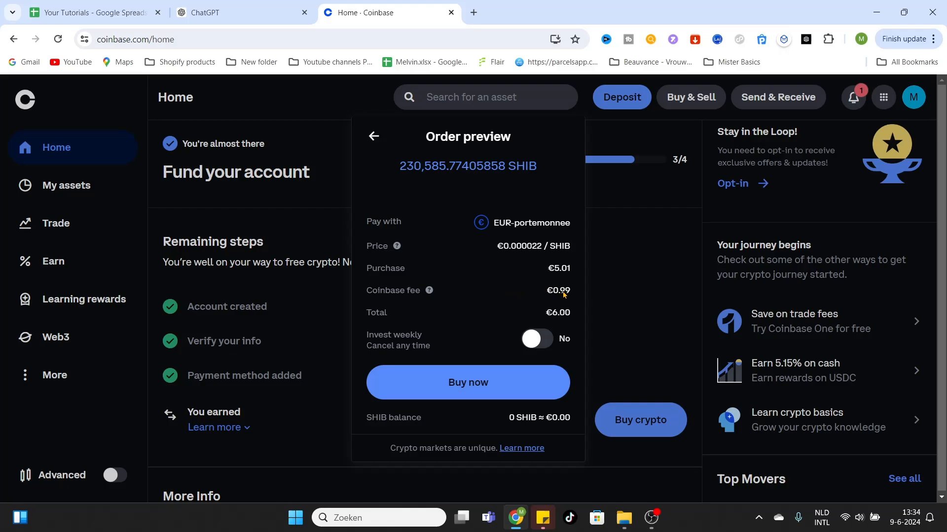
{"action": "mouse_move", "coordinate": [534, 325]}
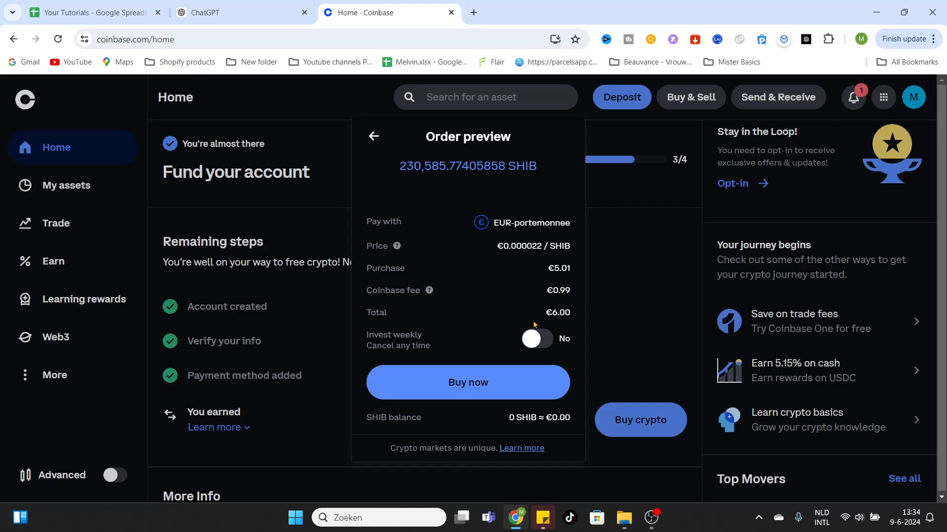
{"action": "mouse_move", "coordinate": [566, 318]}
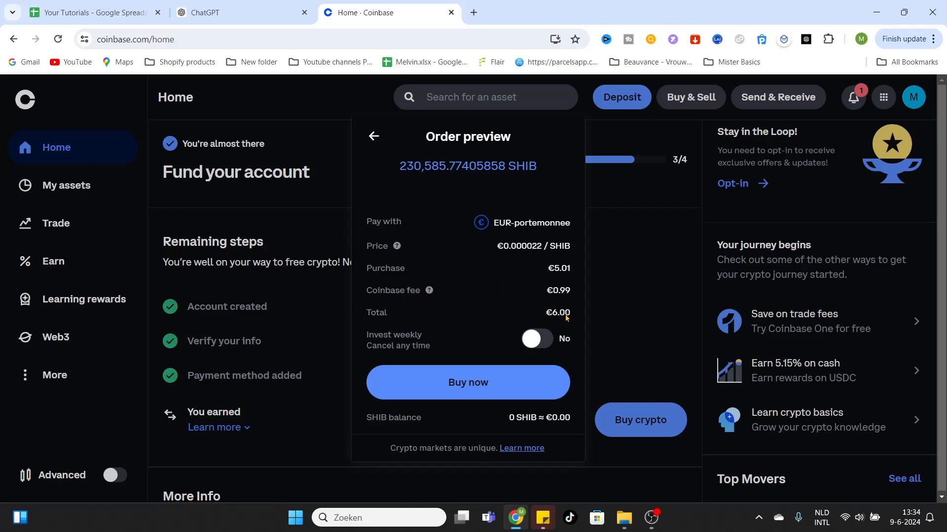
{"action": "mouse_move", "coordinate": [436, 298]}
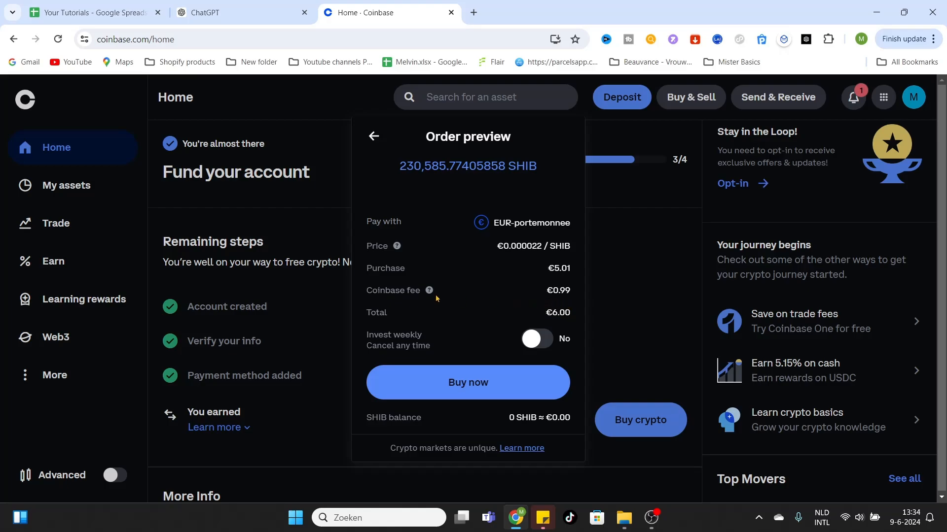
{"action": "mouse_move", "coordinate": [387, 342]}
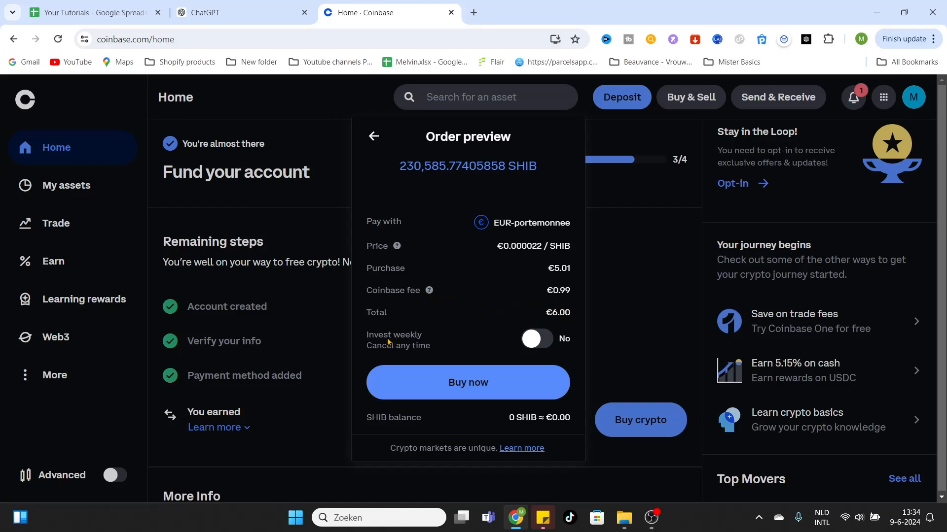
{"action": "mouse_move", "coordinate": [432, 339]}
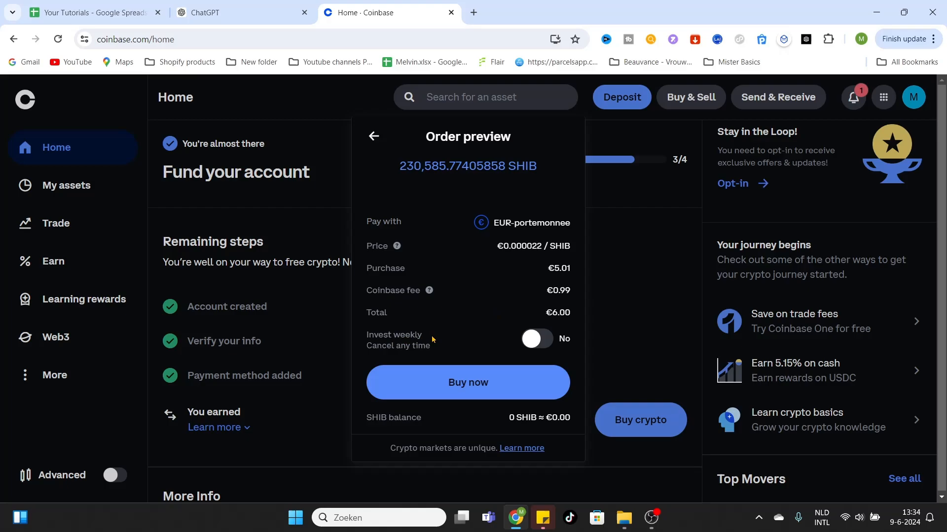
{"action": "mouse_move", "coordinate": [474, 344]}
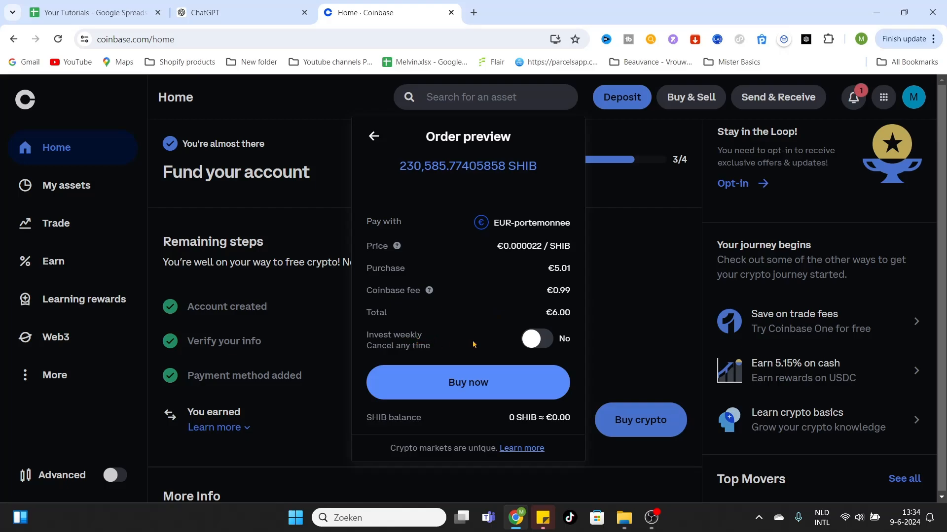
{"action": "mouse_move", "coordinate": [494, 315]}
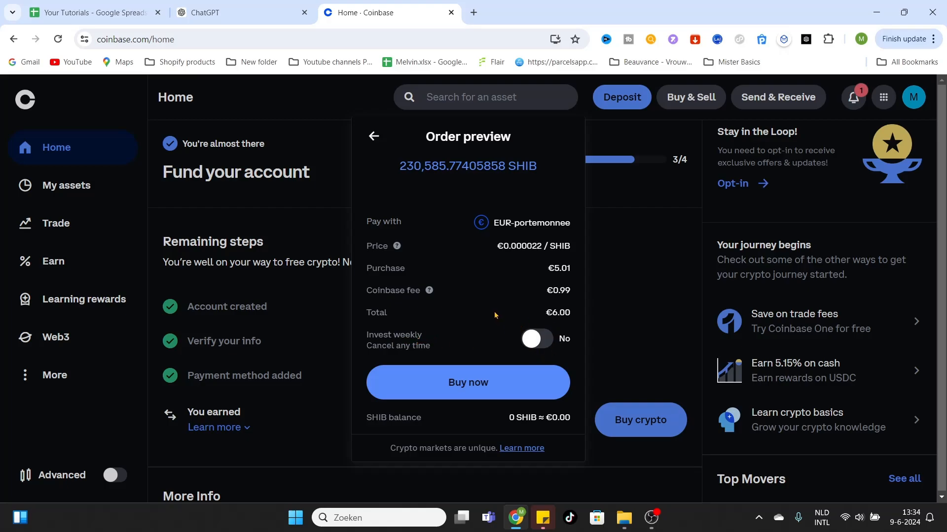
{"action": "mouse_move", "coordinate": [428, 329]}
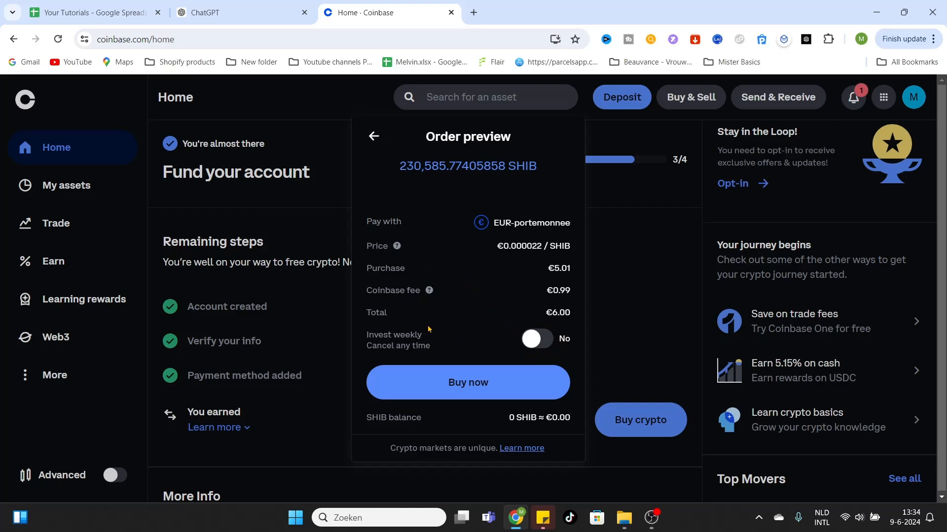
{"action": "mouse_move", "coordinate": [510, 384]}
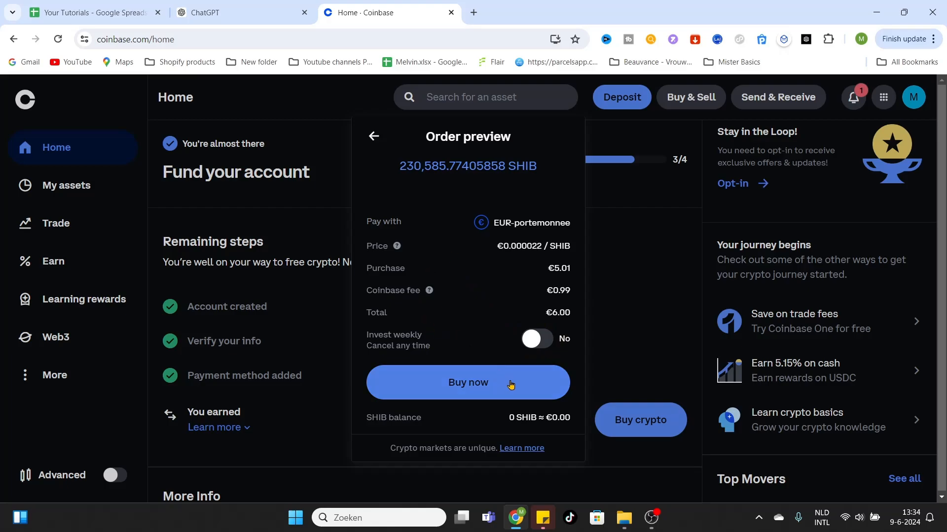
{"action": "mouse_move", "coordinate": [527, 384]}
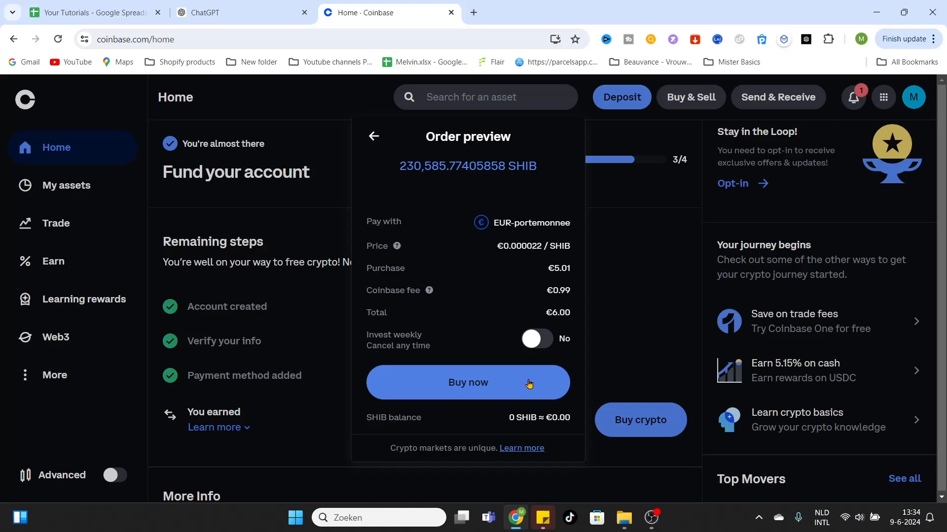
{"action": "mouse_move", "coordinate": [628, 261]}
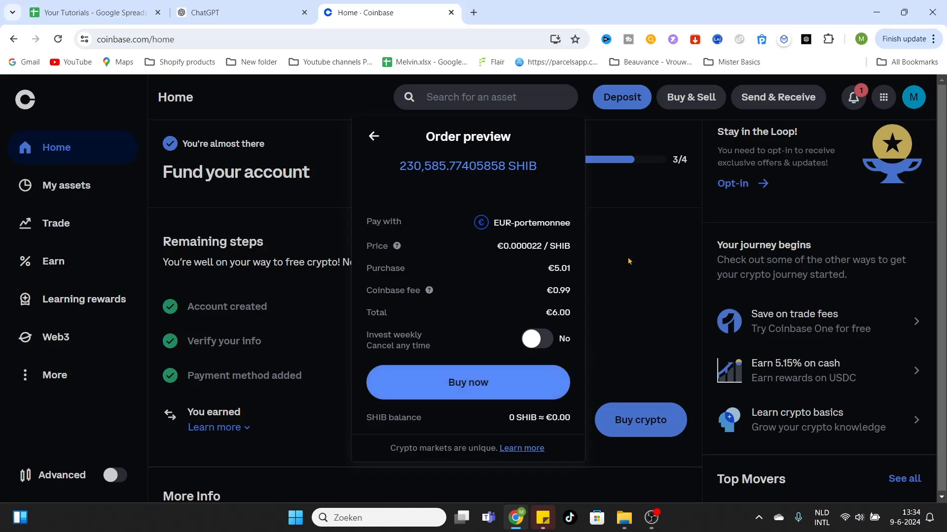